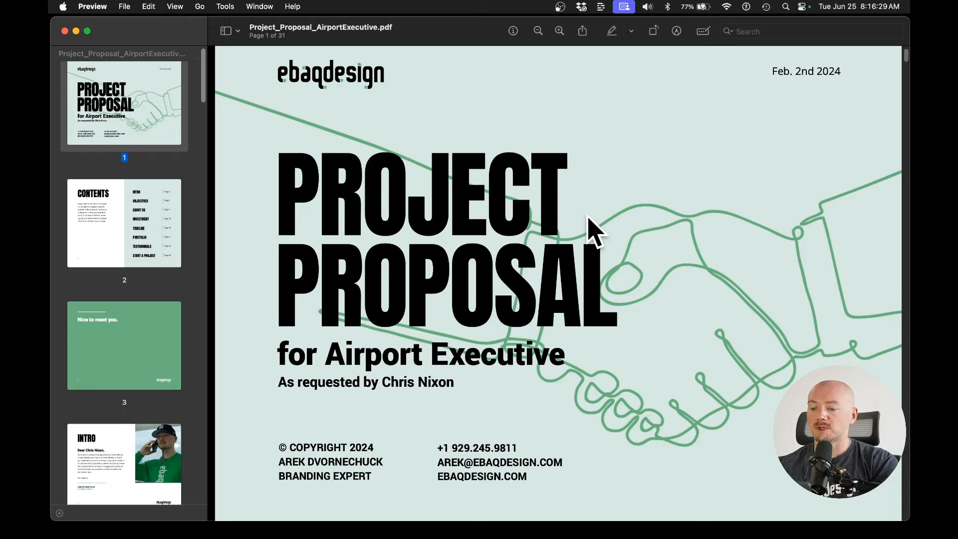
Page down through the proposal's opening, pricing and package pages.
scroll(down, 3)
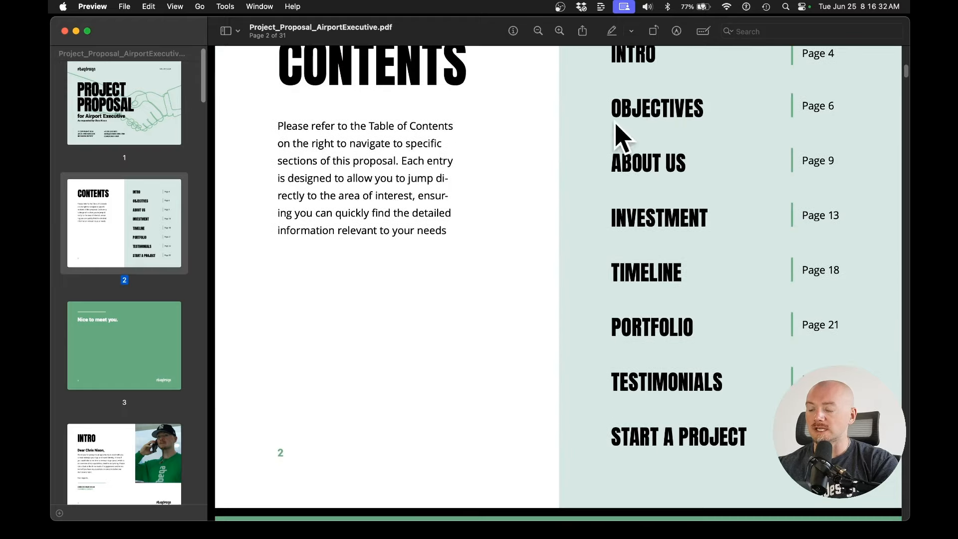
scroll(down, 3)
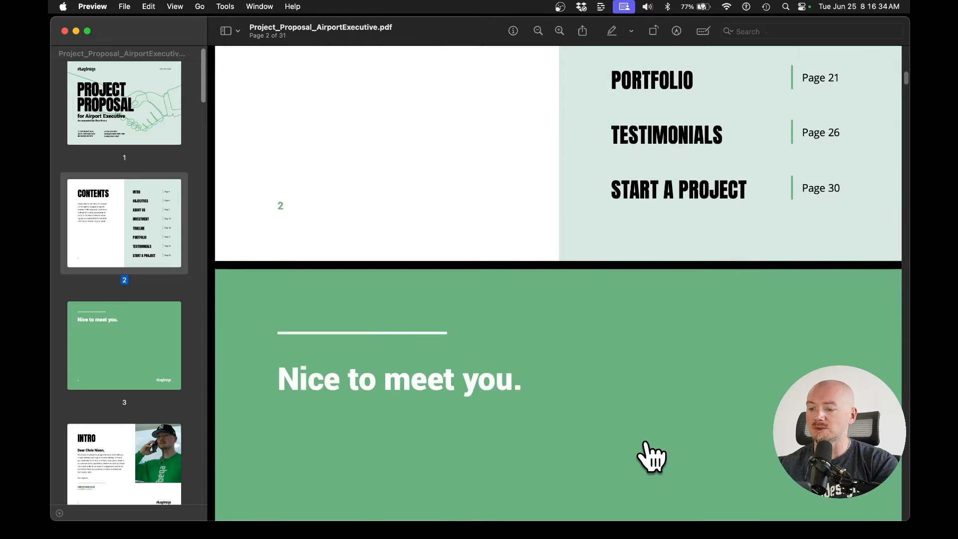
scroll(down, 3)
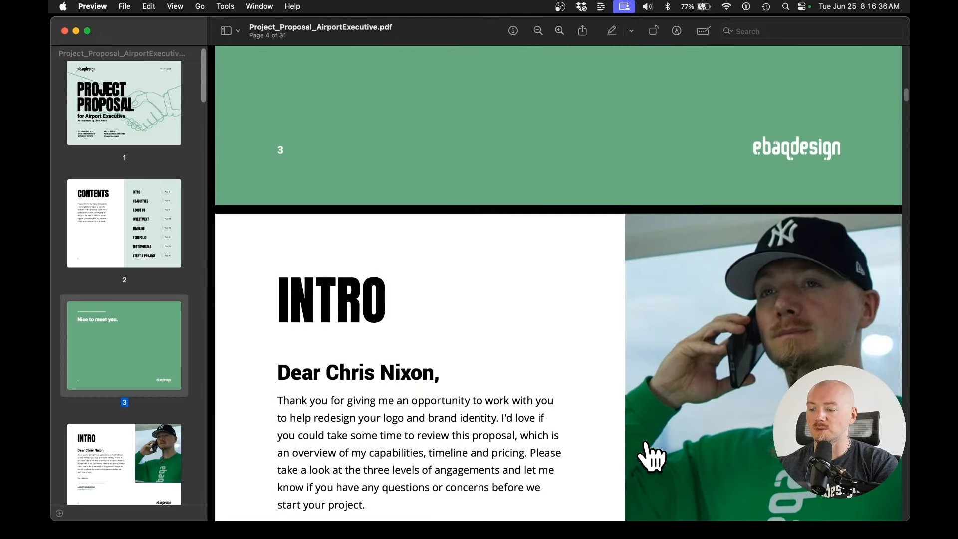
scroll(down, 3)
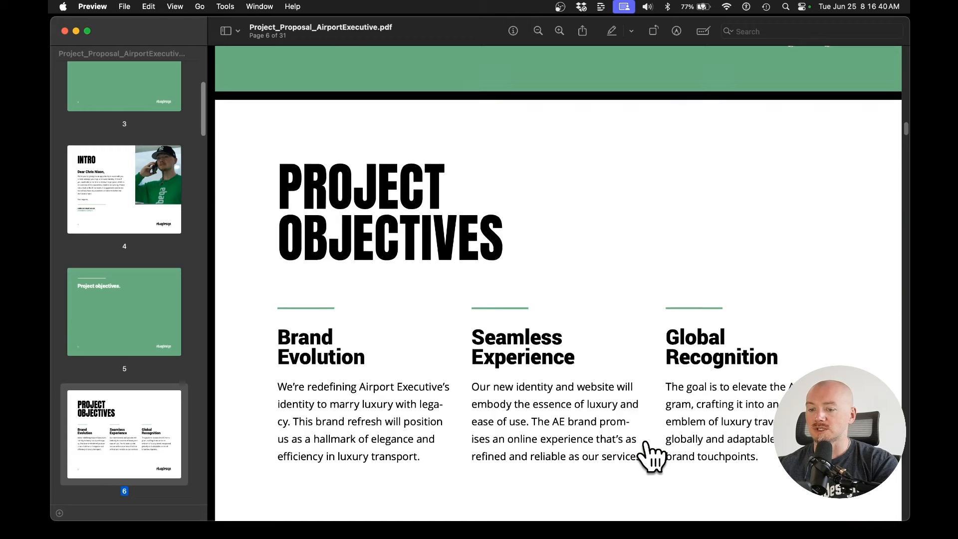
scroll(down, 3)
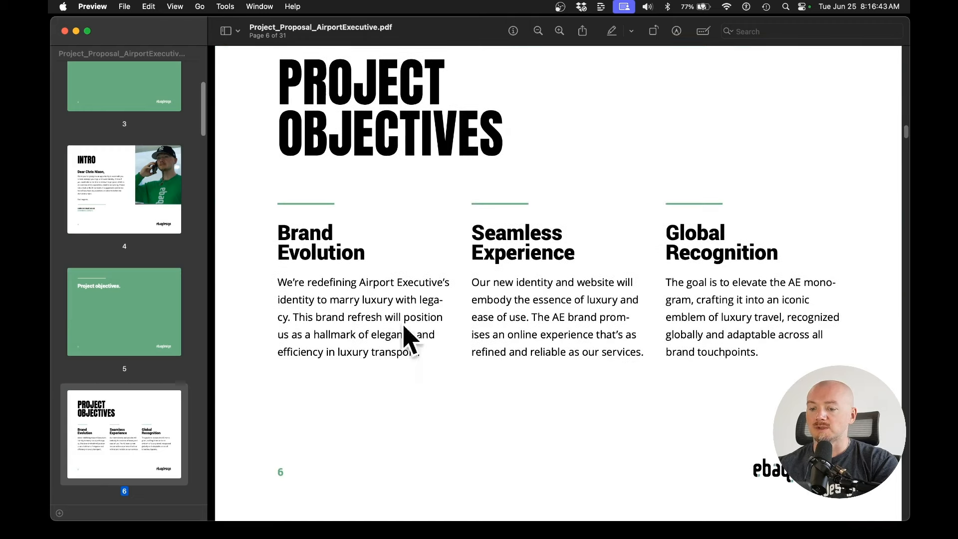
mouse_move(588, 338)
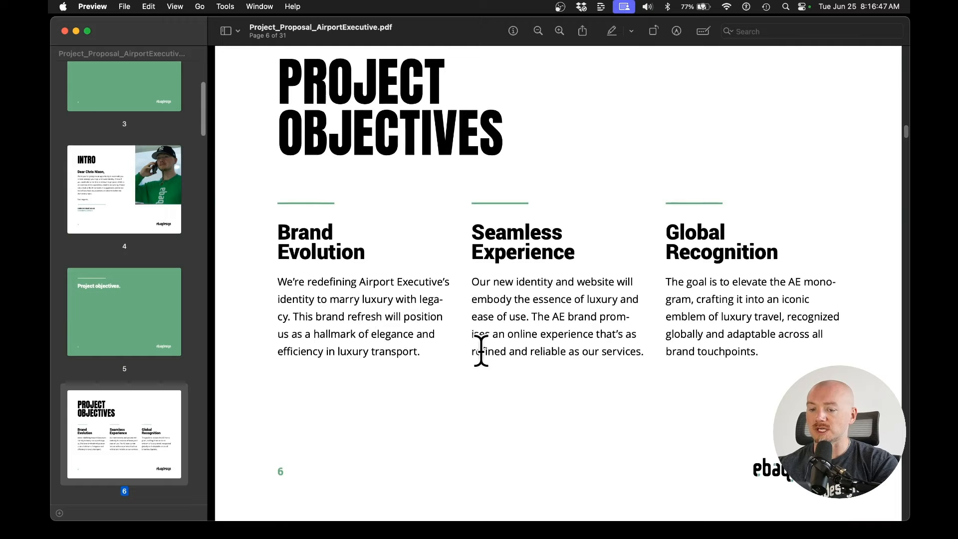
scroll(down, 3)
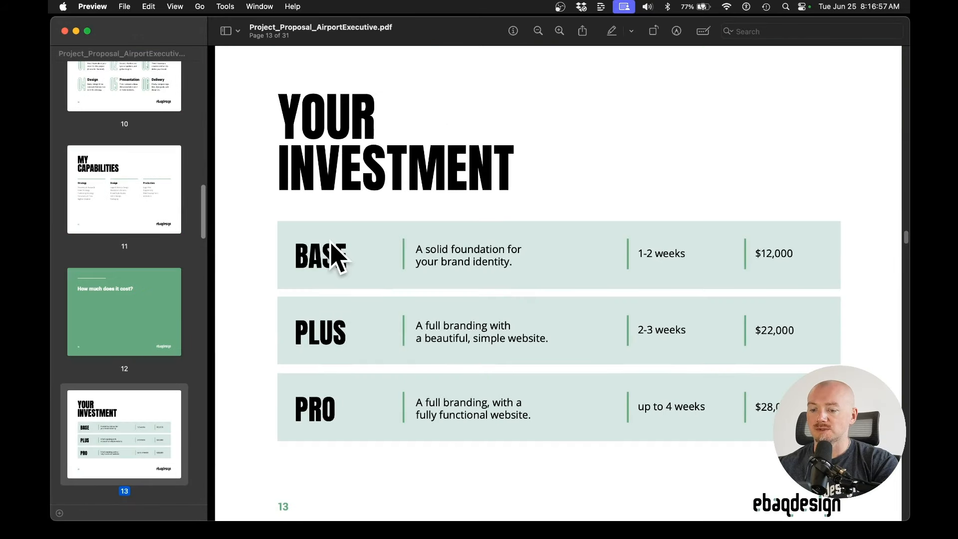
mouse_move(419, 406)
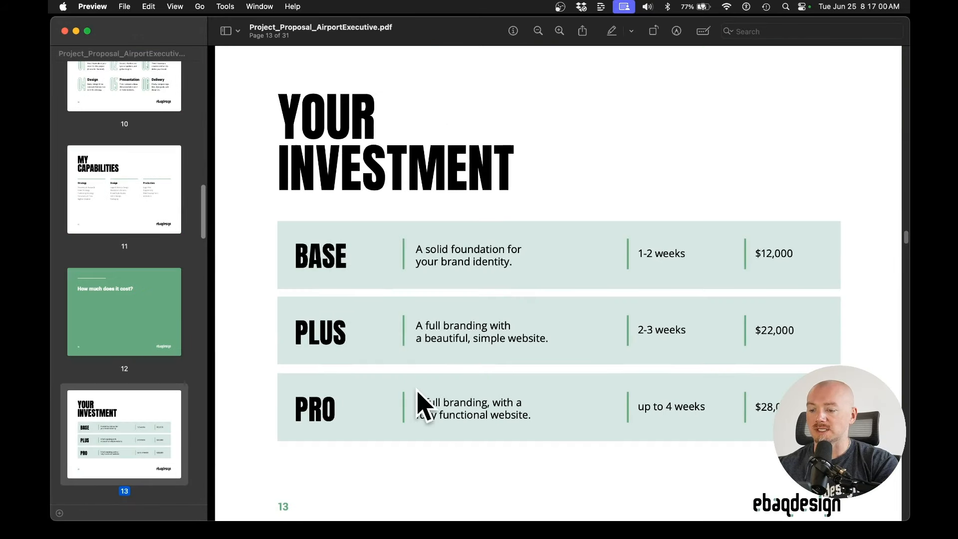
Continue through the portfolio pages to page 30, Start Your Project.
scroll(down, 3)
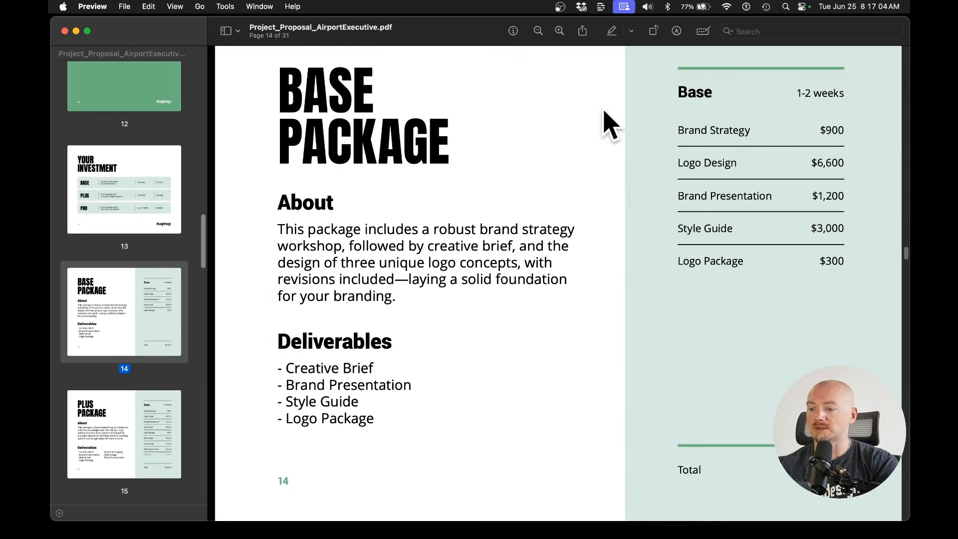
mouse_move(702, 274)
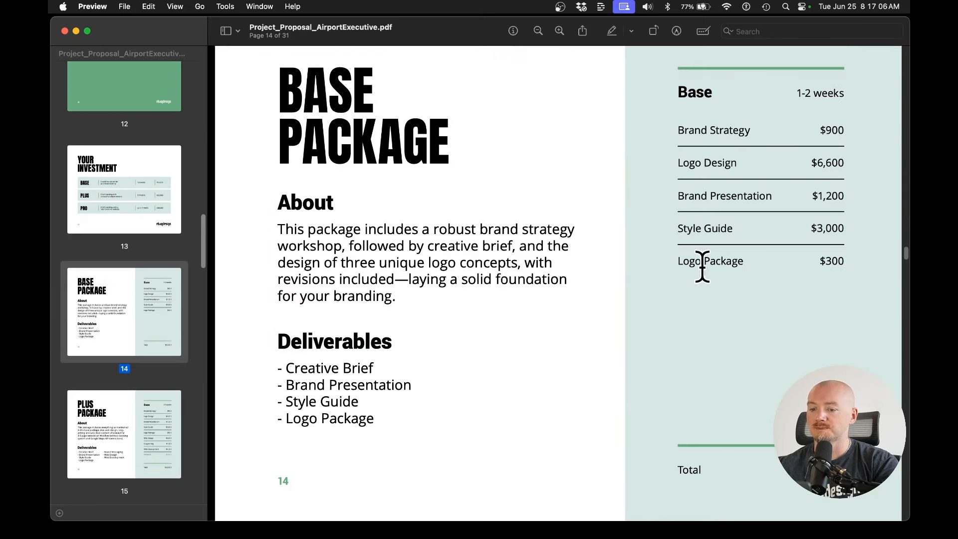
scroll(down, 3)
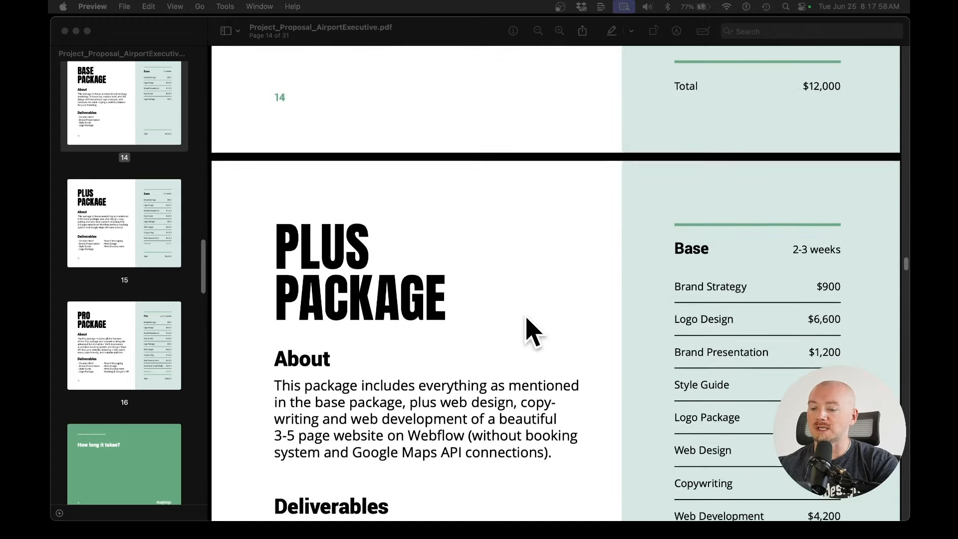
scroll(down, 3)
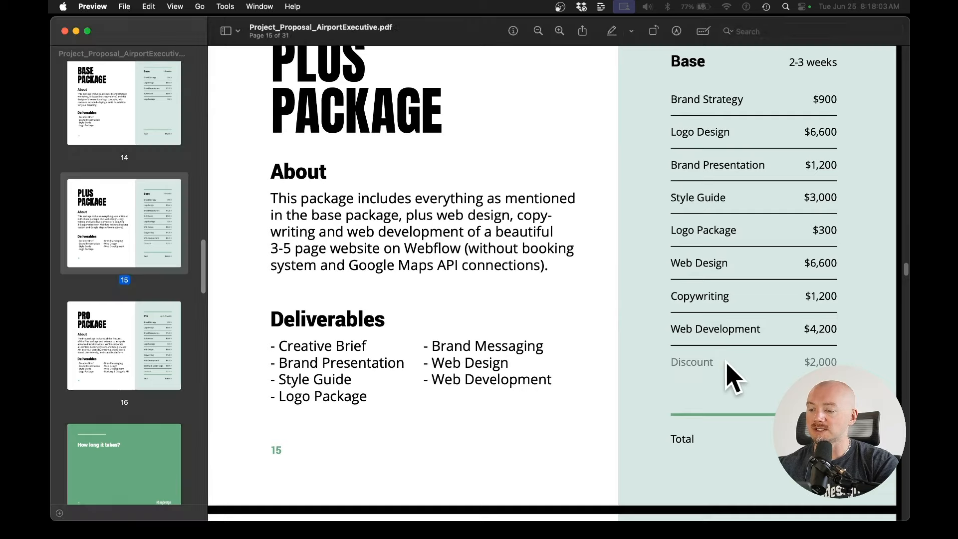
scroll(down, 3)
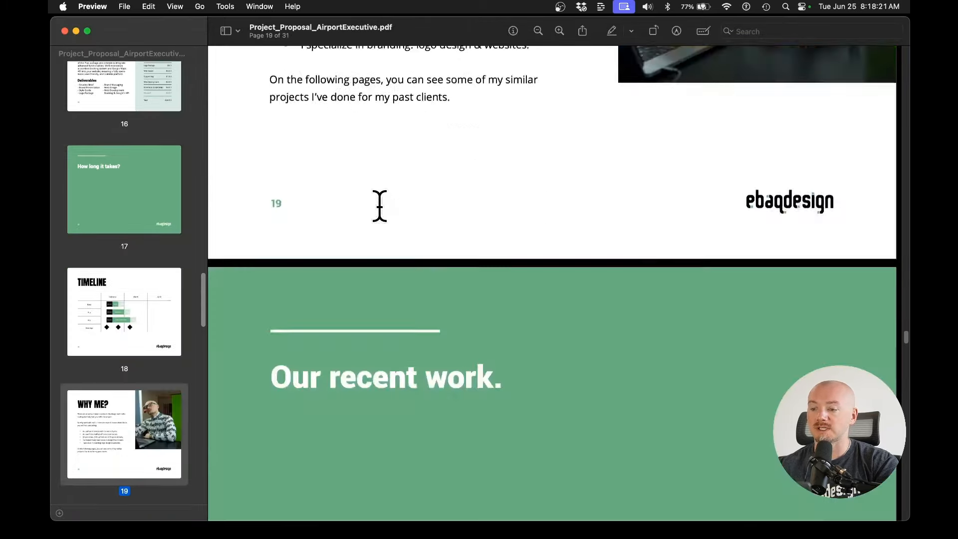
scroll(down, 3)
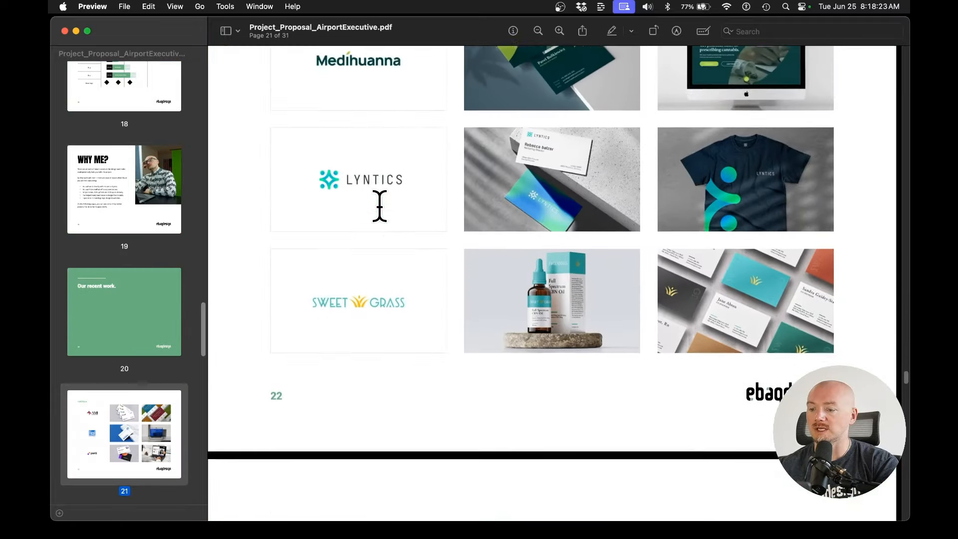
scroll(down, 3)
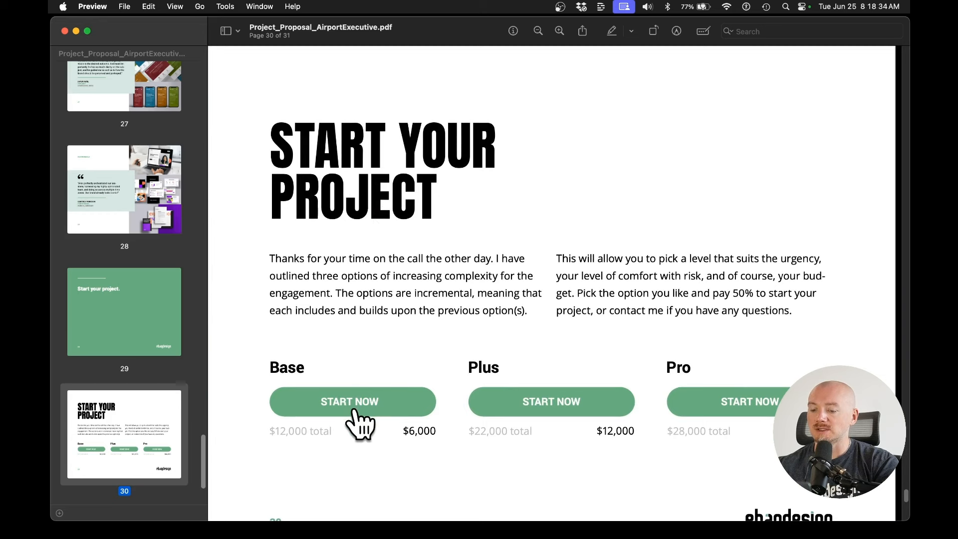
mouse_move(432, 371)
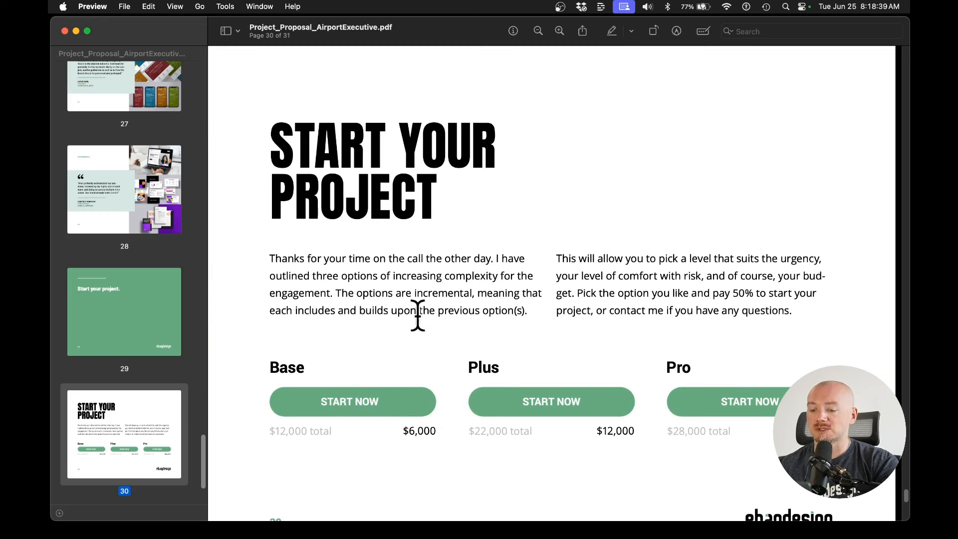
mouse_move(433, 464)
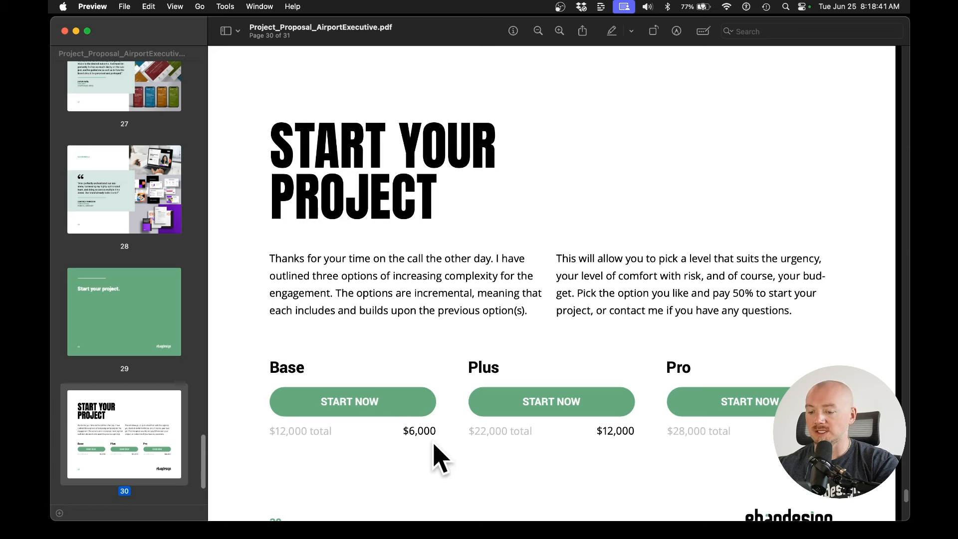
mouse_move(517, 344)
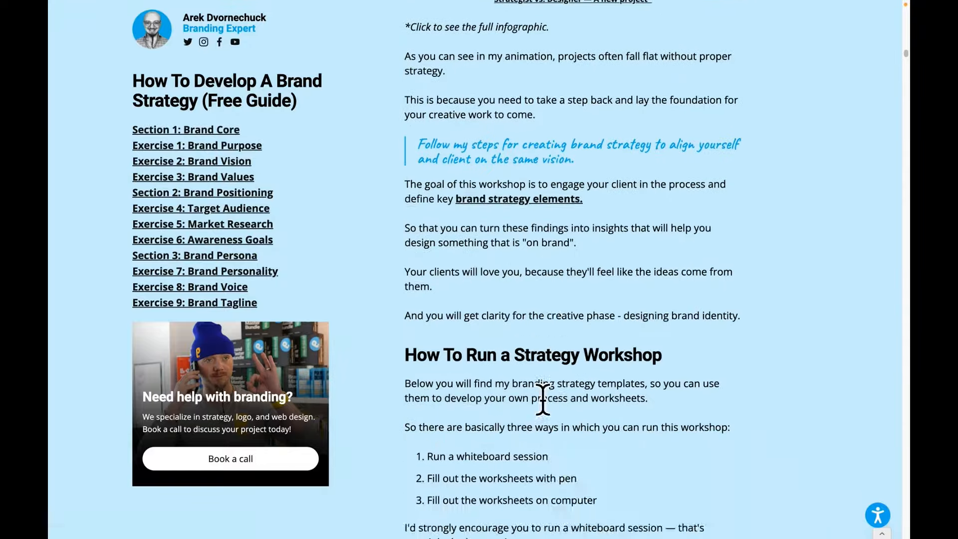
Scroll the brand strategy guide down to the How To Run a Strategy Workshop section.
scroll(down, 3)
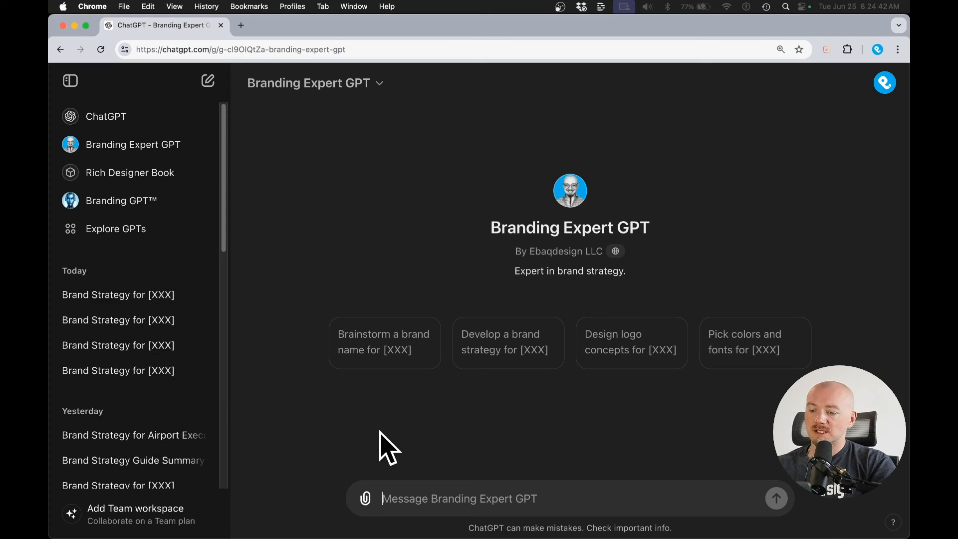
Send the brand strategy prompt and read the response's core, positioning, persona and identity sections.
click(508, 342)
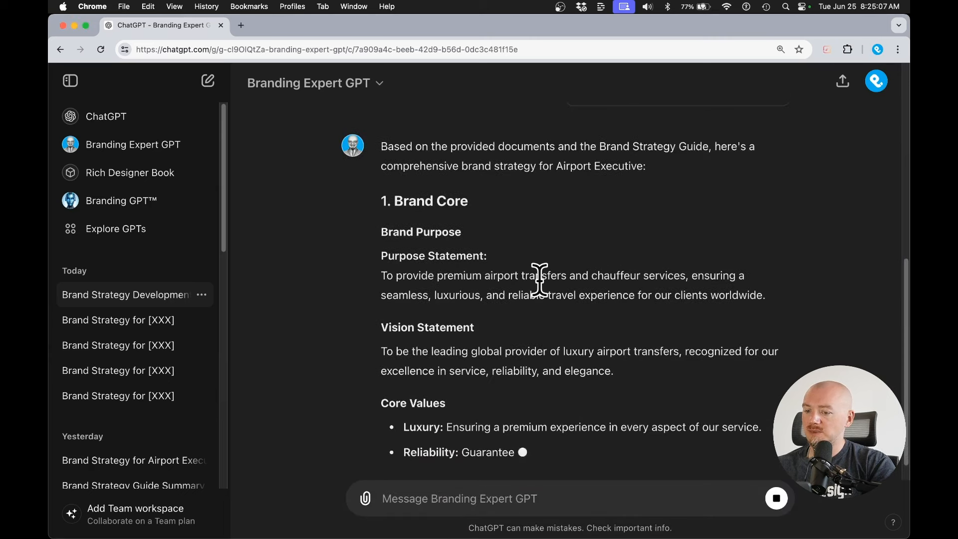
scroll(down, 3)
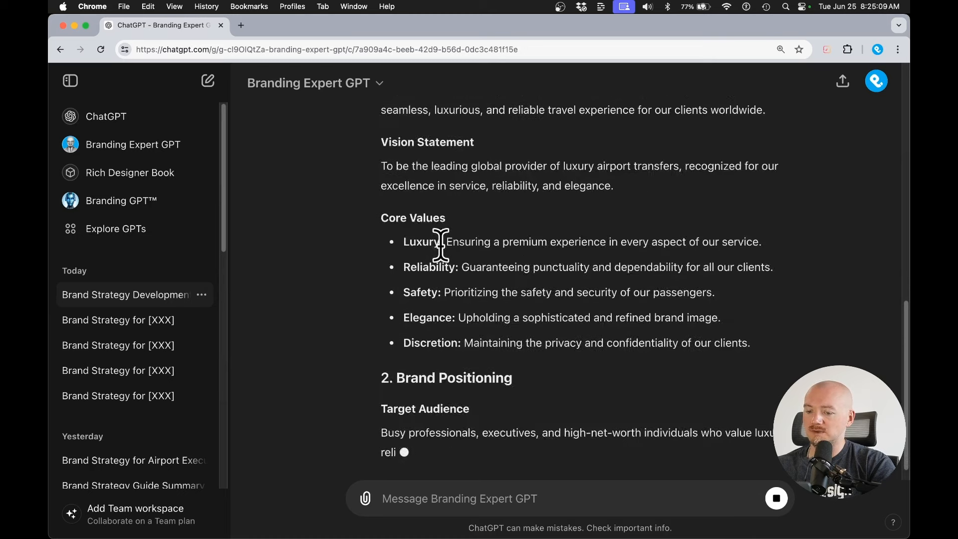
scroll(down, 3)
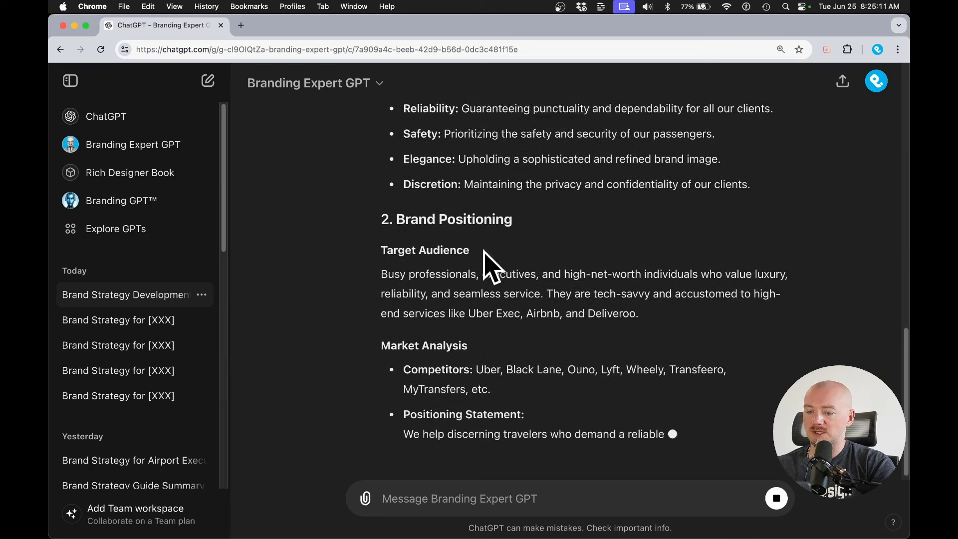
scroll(down, 3)
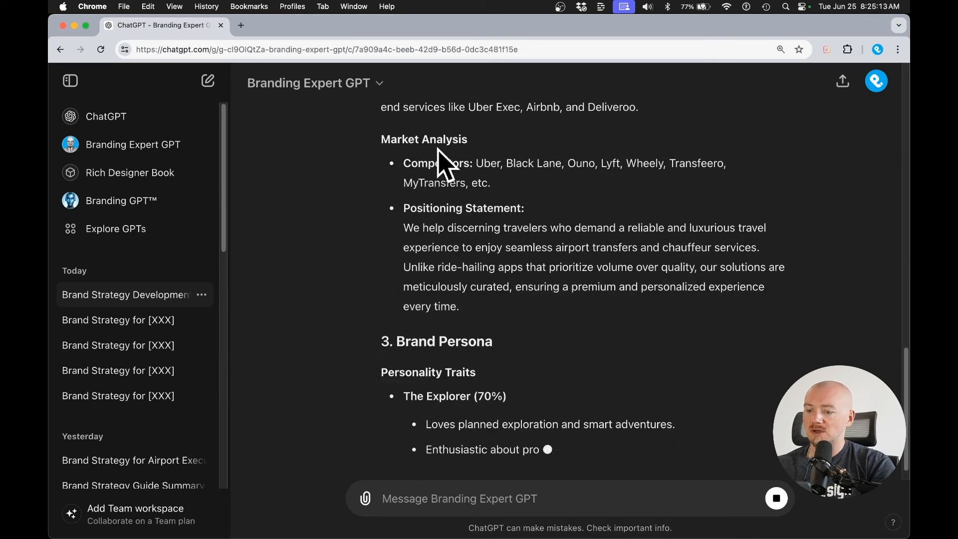
scroll(down, 3)
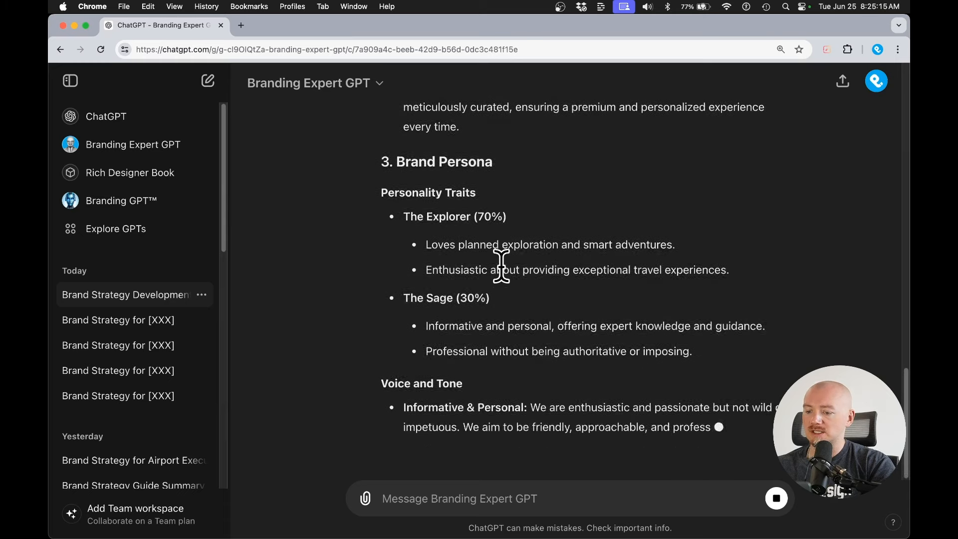
scroll(down, 3)
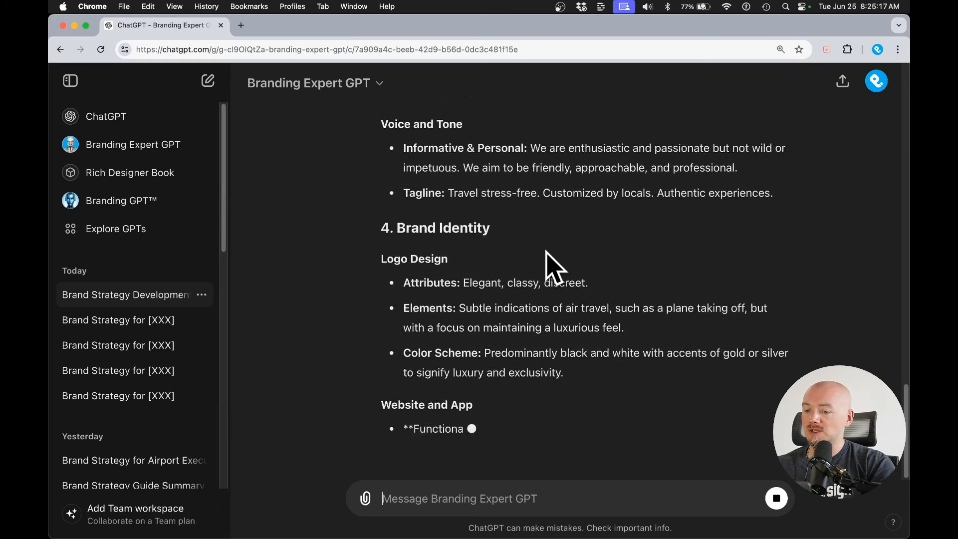
scroll(down, 3)
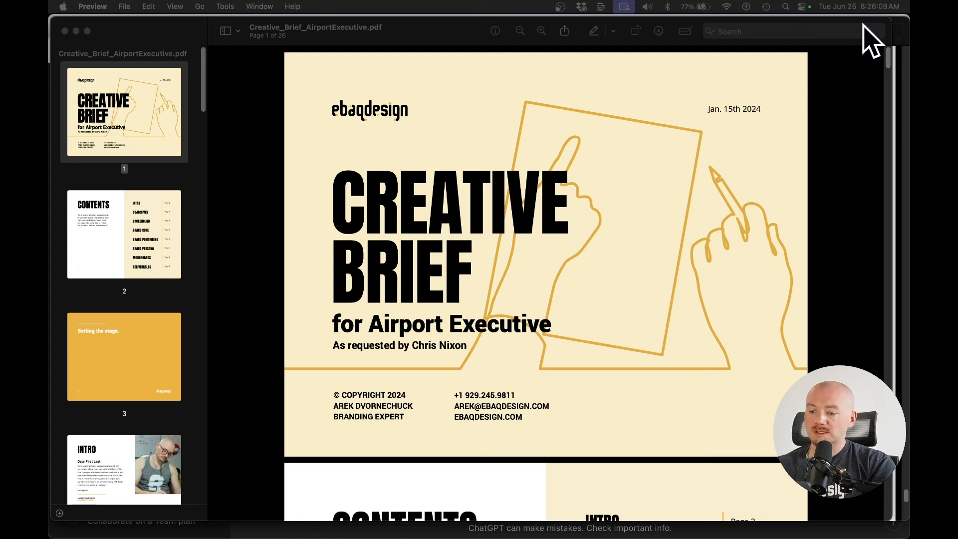
Scroll the creative brief's opening pages and select the purpose statement text.
scroll(down, 3)
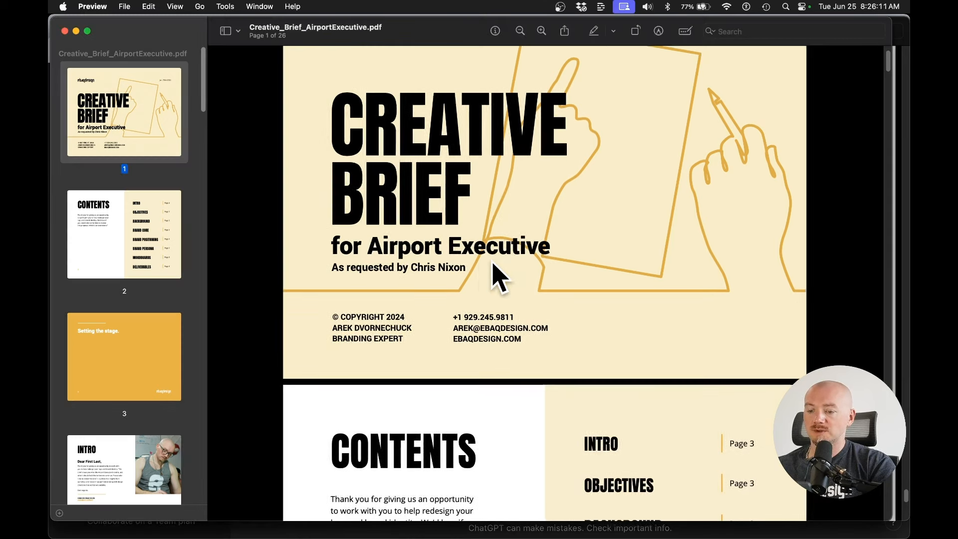
scroll(down, 3)
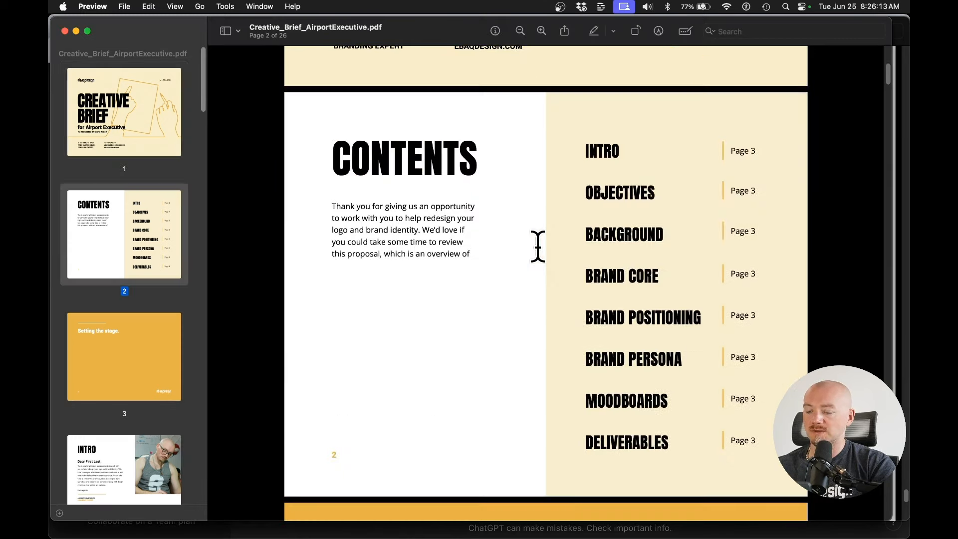
mouse_move(627, 473)
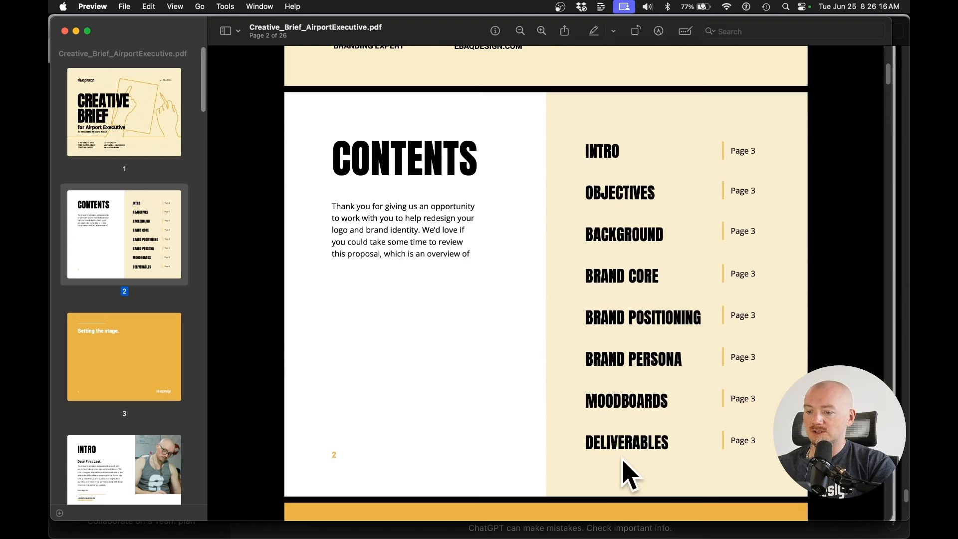
scroll(down, 3)
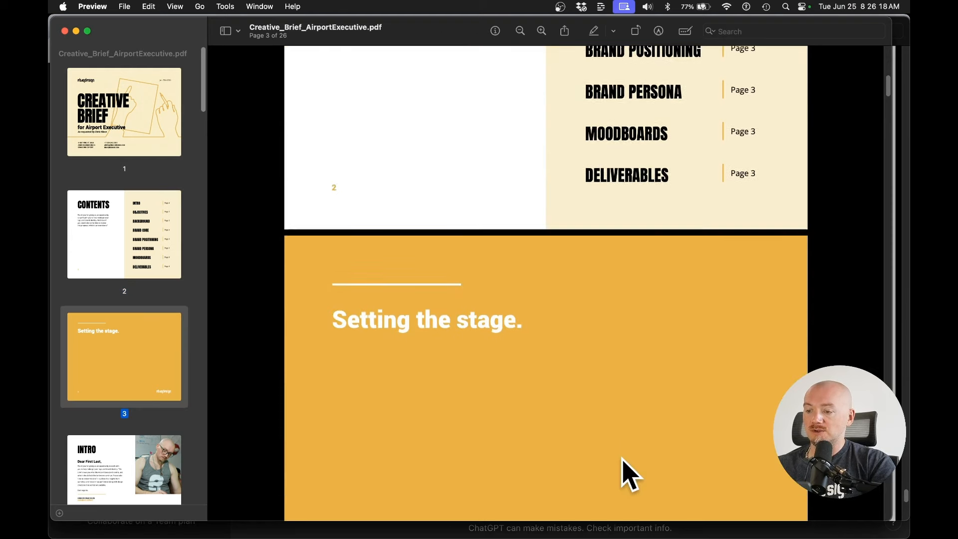
scroll(down, 3)
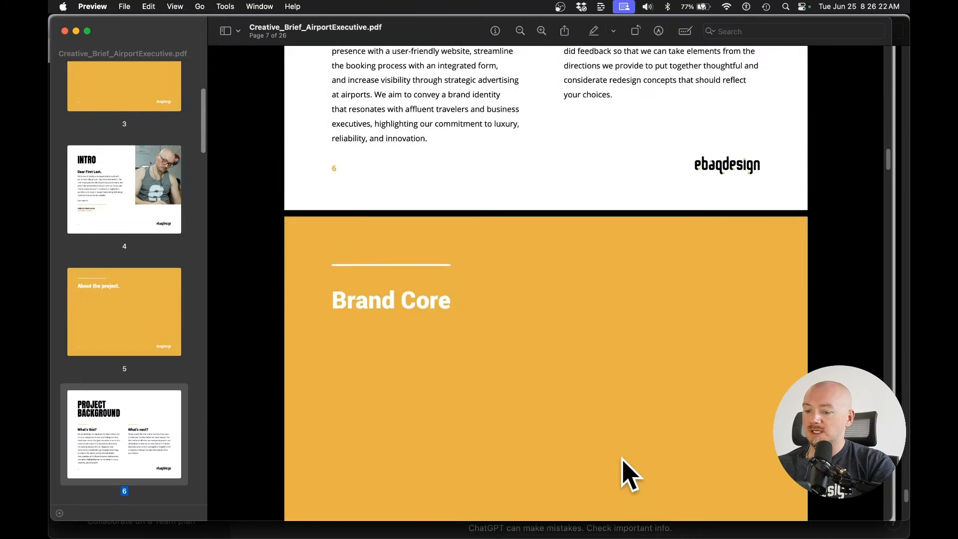
scroll(down, 3)
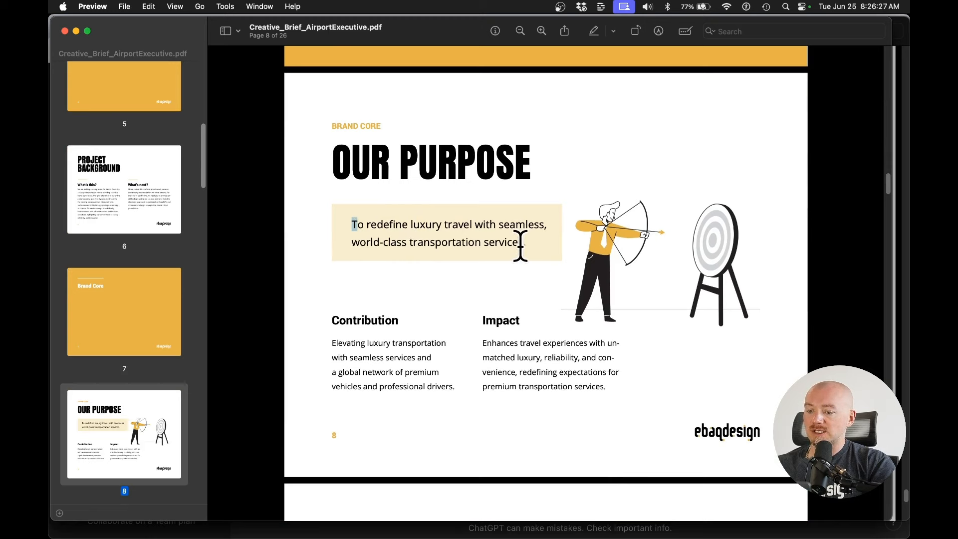
drag(353, 224, 524, 242)
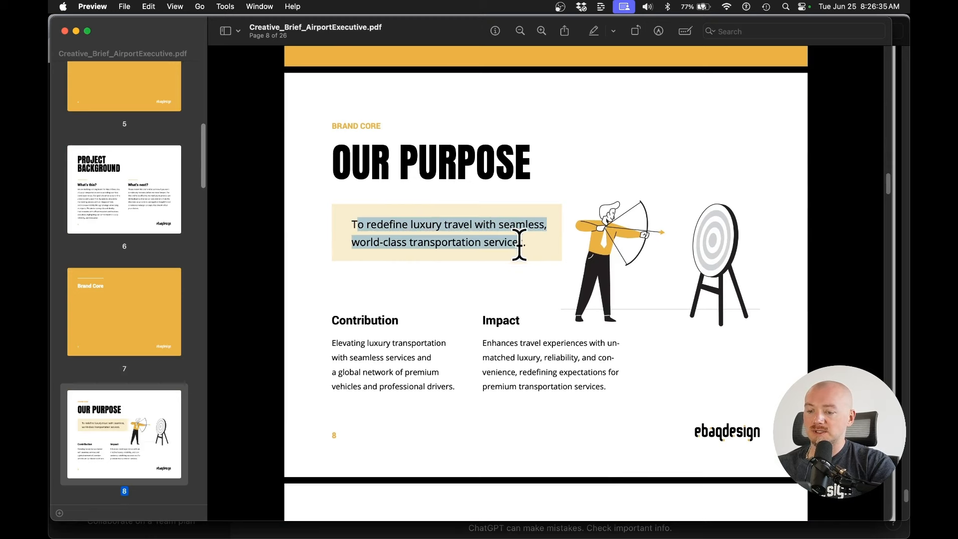
Continue through the brief to the Modern Luxury mood board page.
scroll(down, 3)
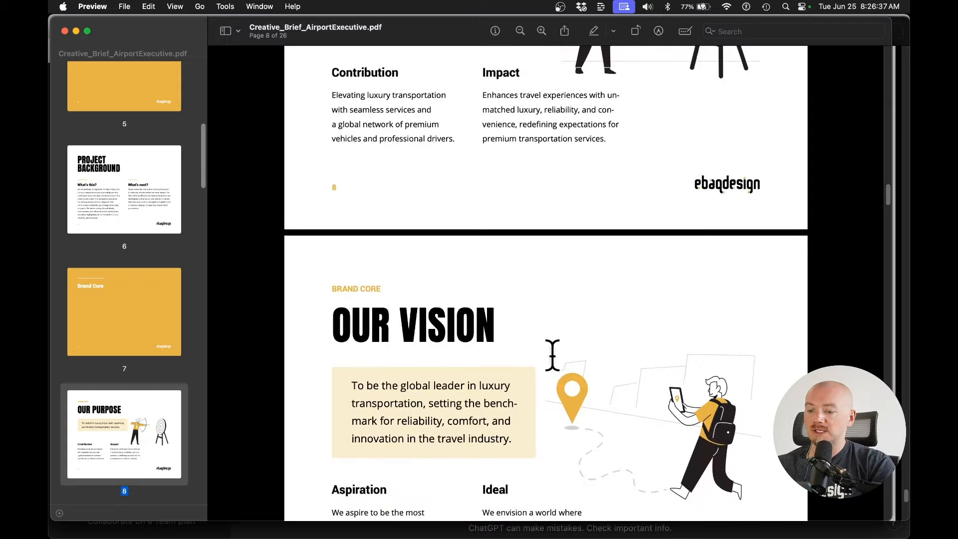
scroll(down, 3)
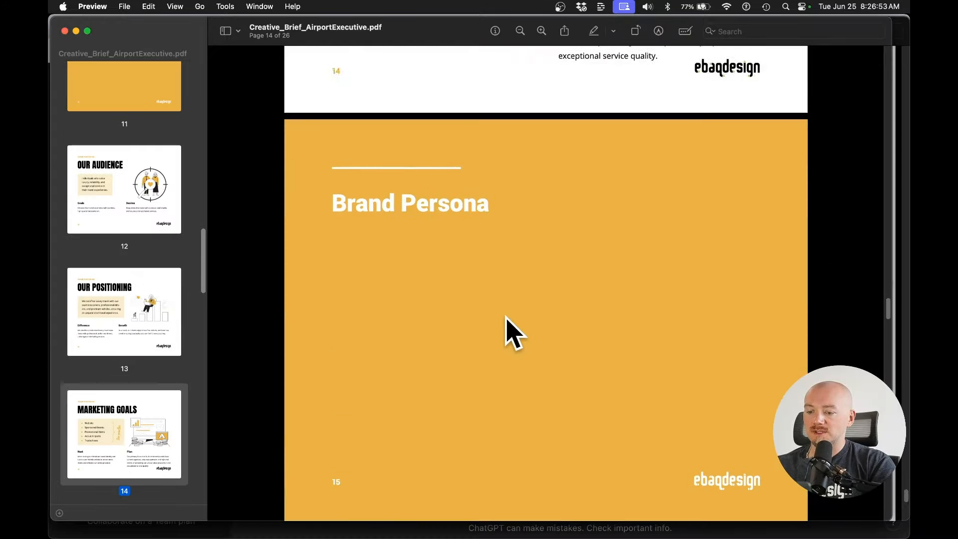
scroll(down, 3)
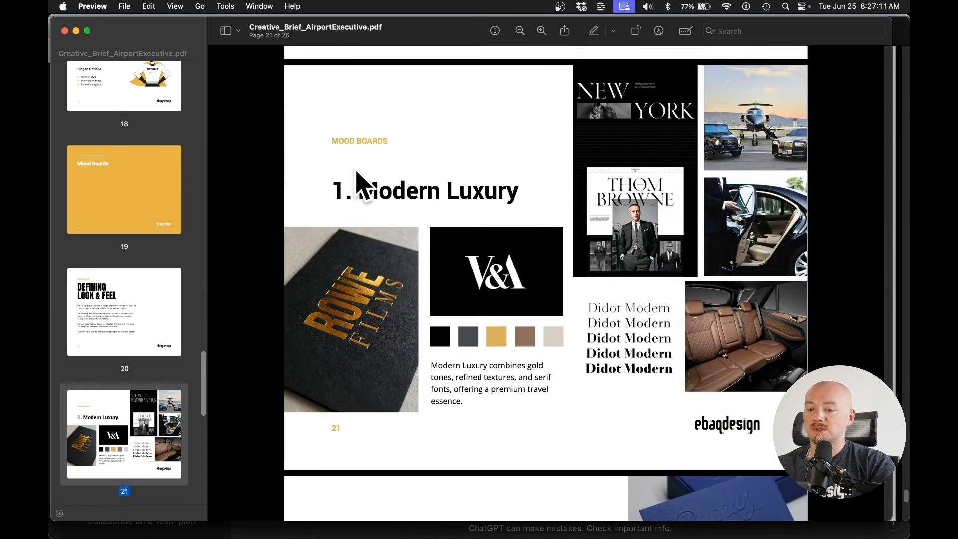
mouse_move(361, 246)
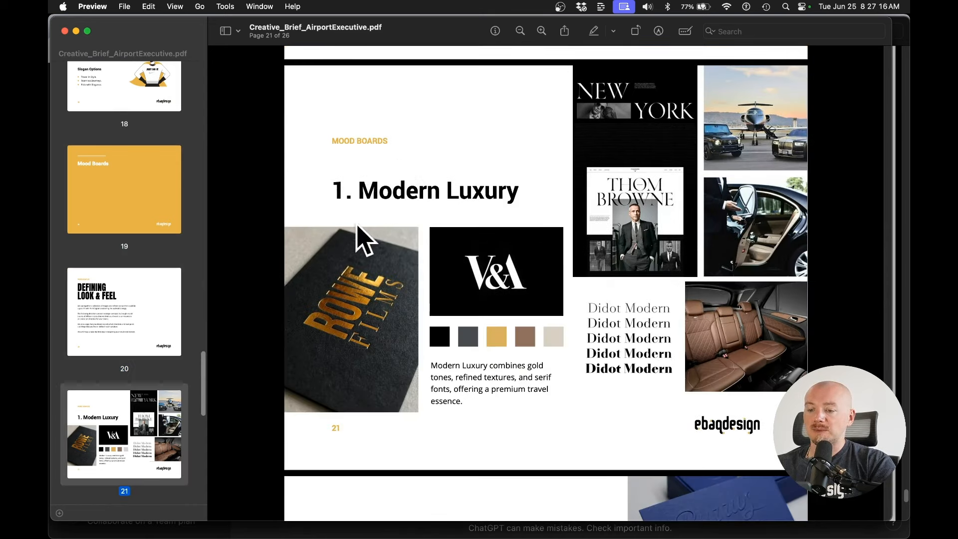
scroll(down, 3)
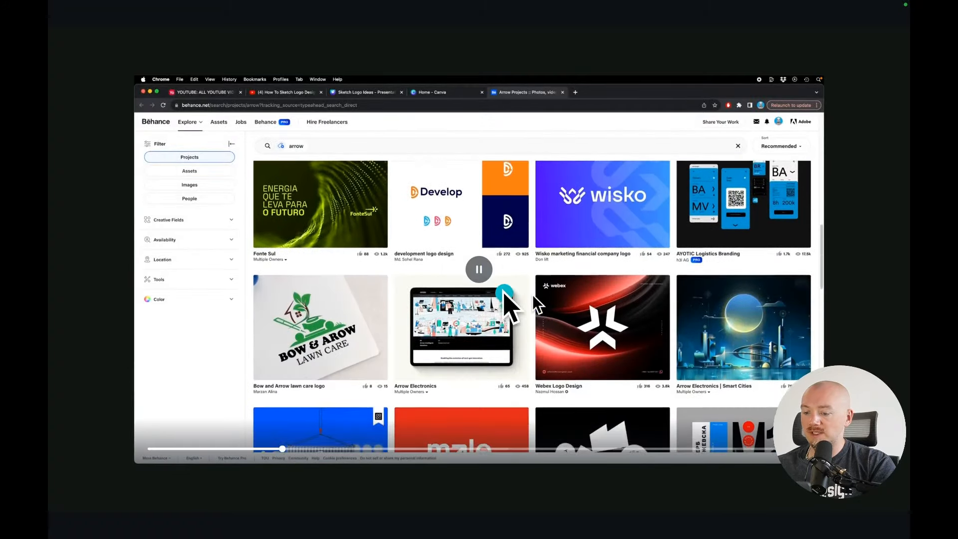
Browse the Dribbble plane branding shots and the Google Images AE monogram results.
scroll(down, 3)
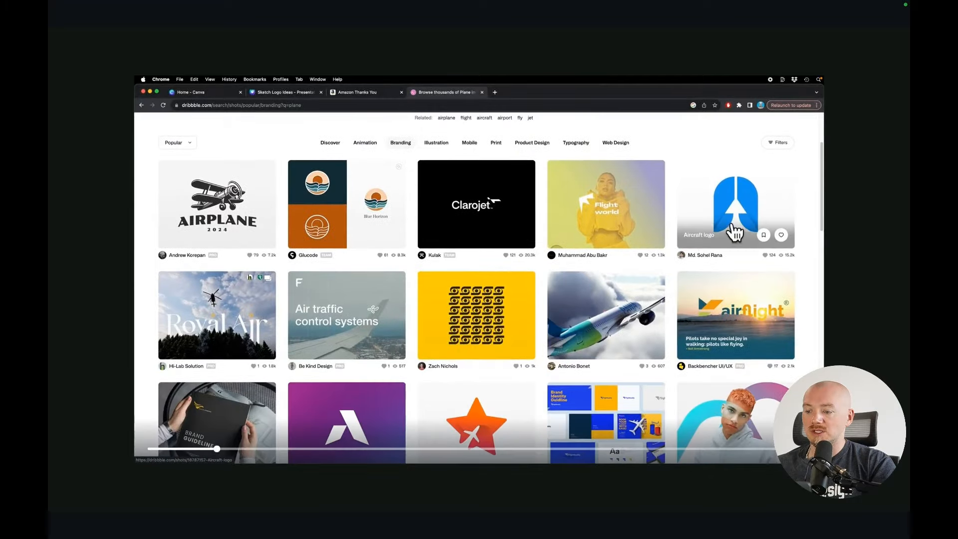
scroll(down, 3)
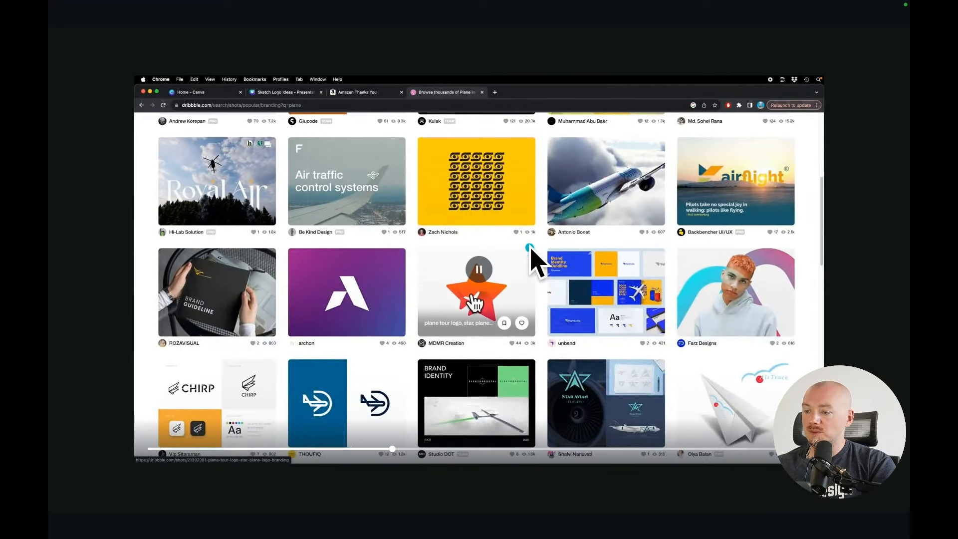
scroll(down, 3)
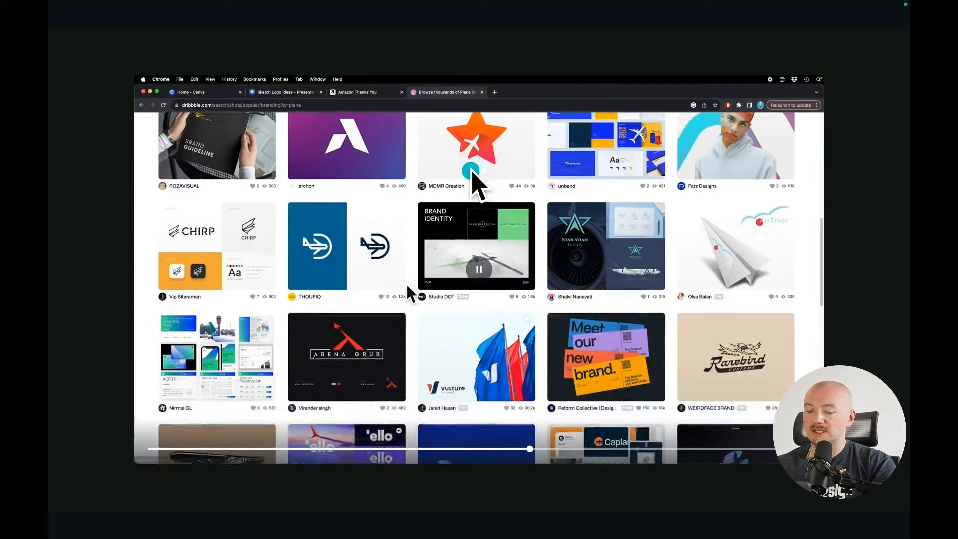
scroll(down, 3)
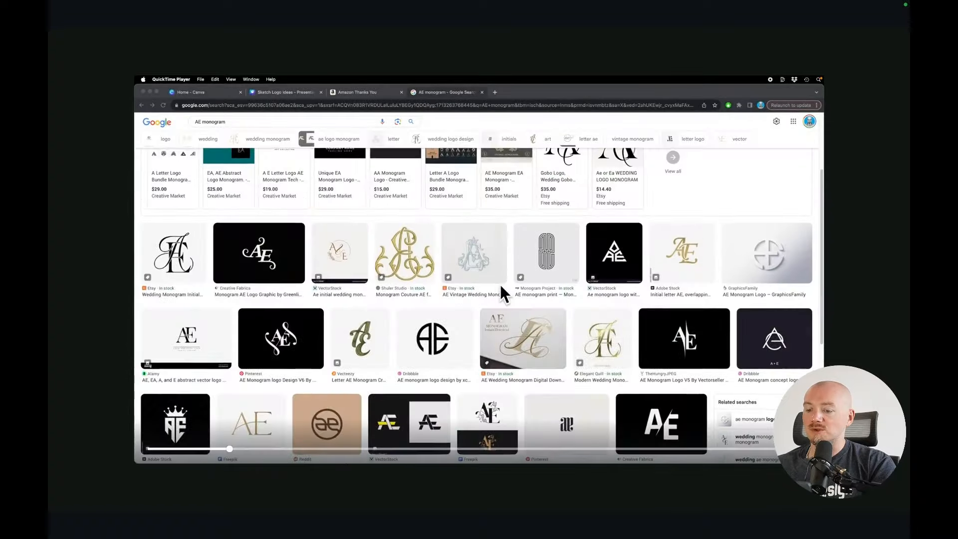
scroll(down, 3)
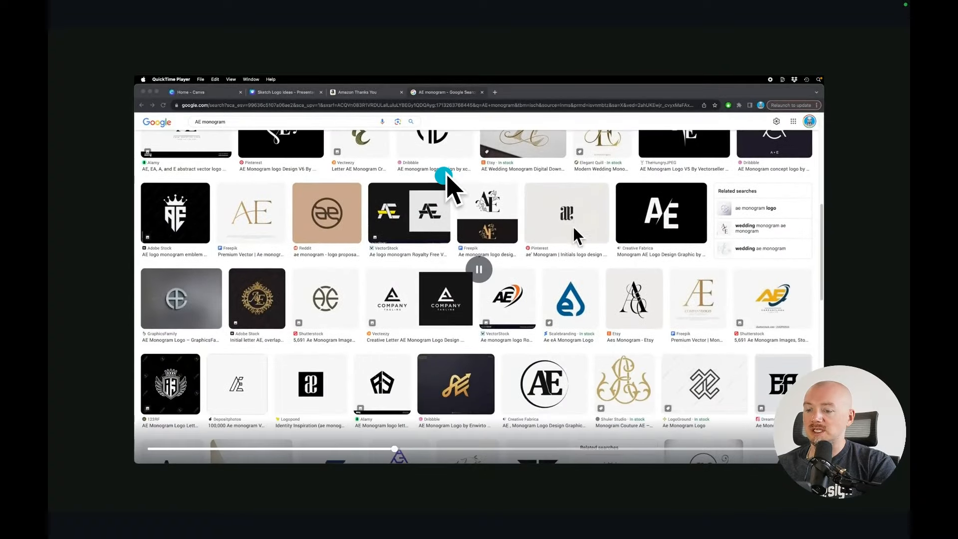
scroll(down, 3)
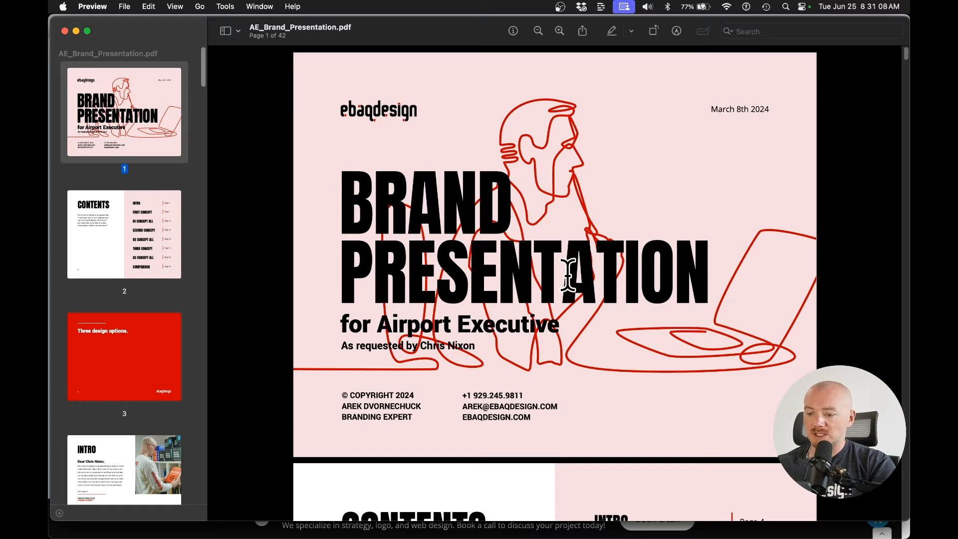
Page through the presentation's cover and first logo concept.
scroll(down, 3)
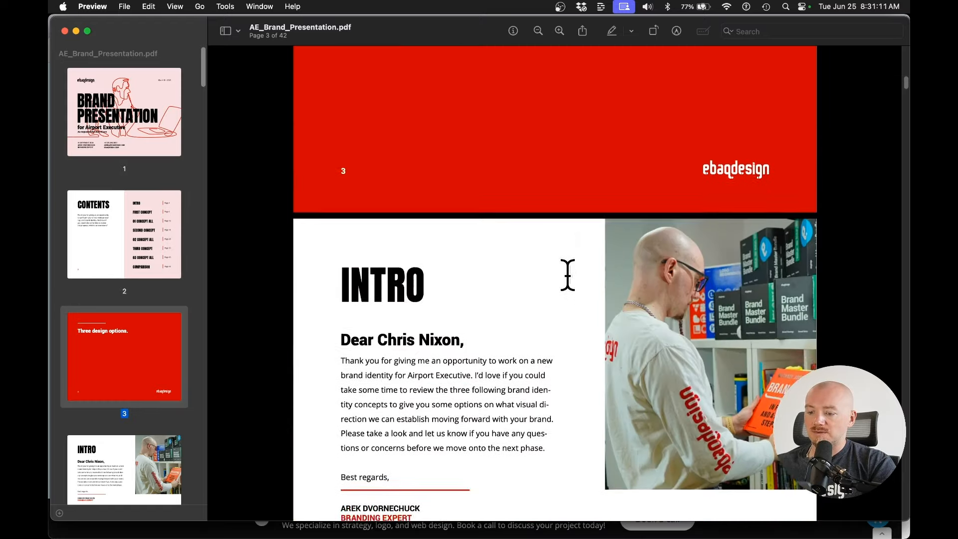
scroll(down, 3)
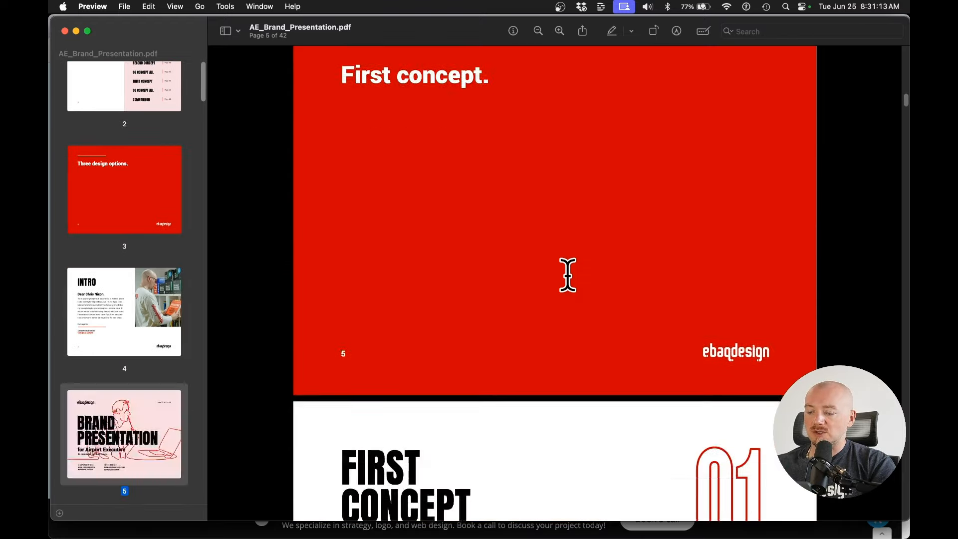
scroll(down, 3)
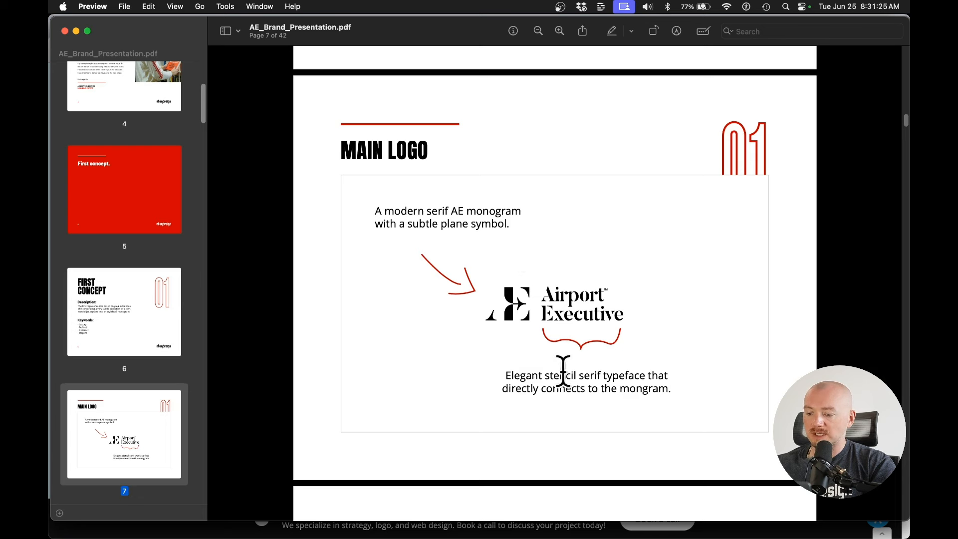
scroll(down, 3)
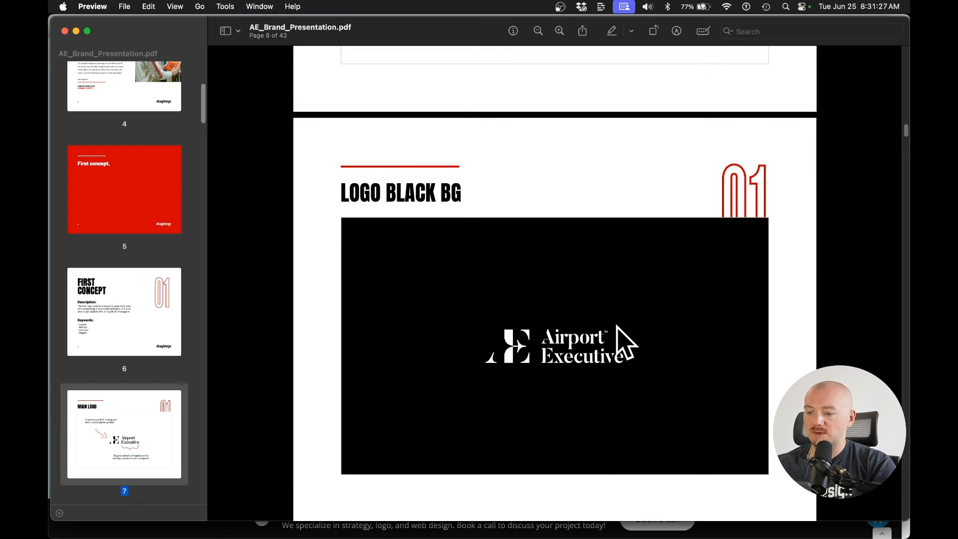
scroll(down, 3)
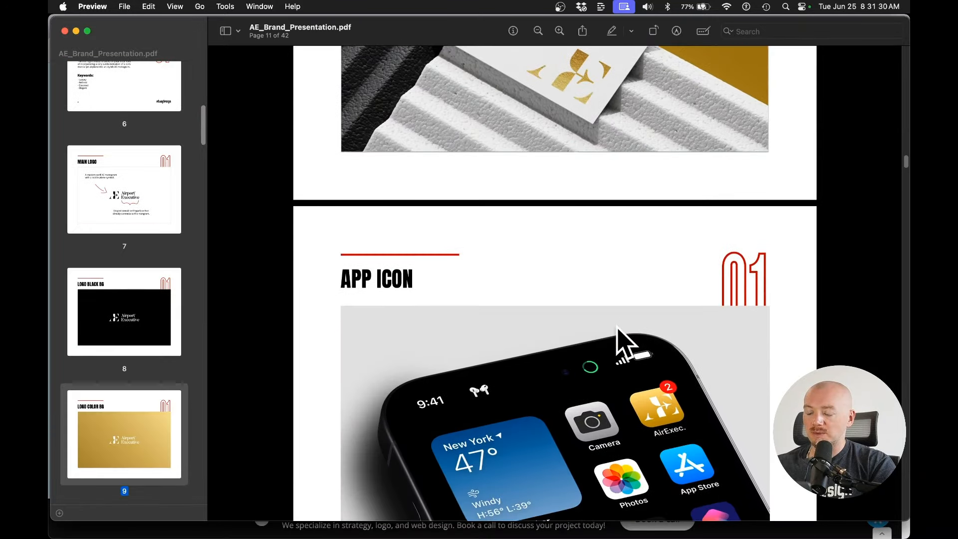
scroll(down, 3)
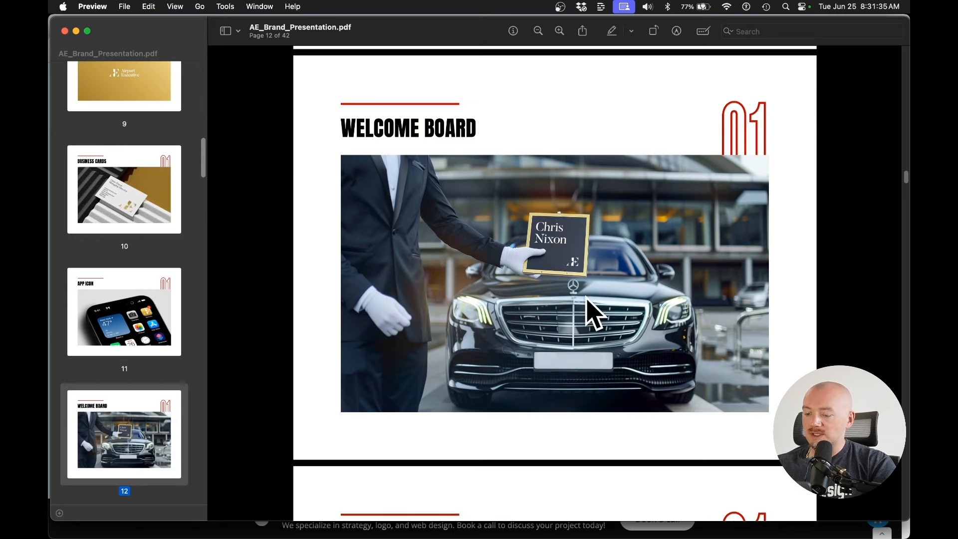
mouse_move(583, 335)
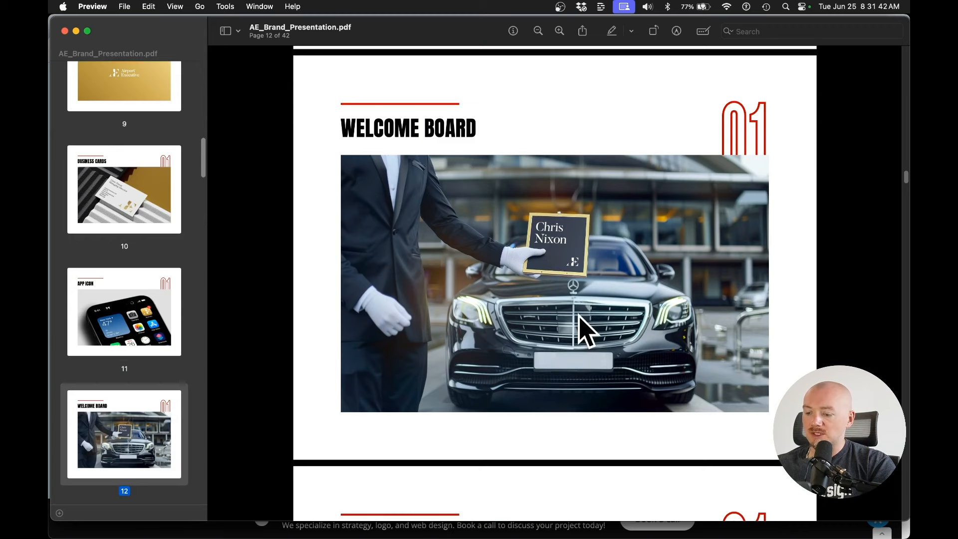
Continue through the remaining concepts to the three-concept comparison on page 40 of 42.
scroll(down, 3)
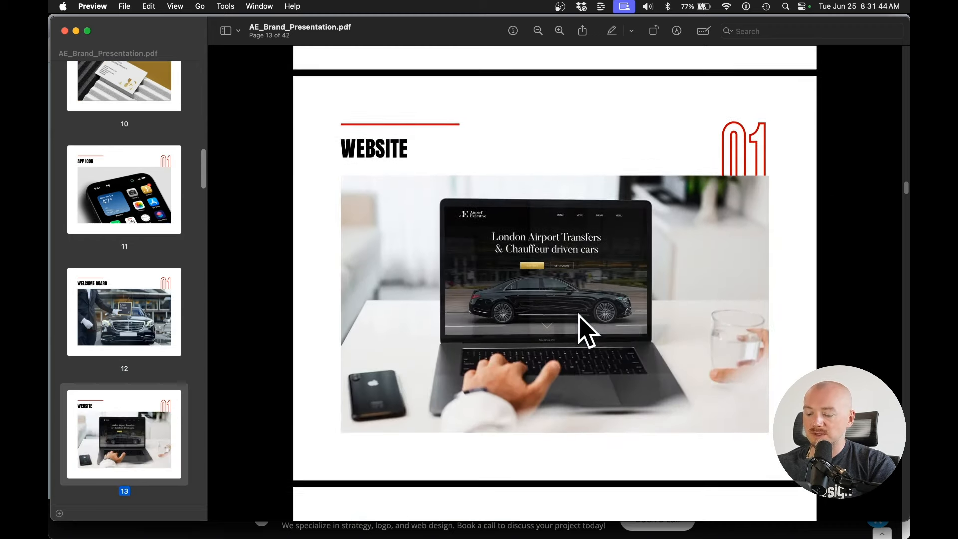
scroll(down, 3)
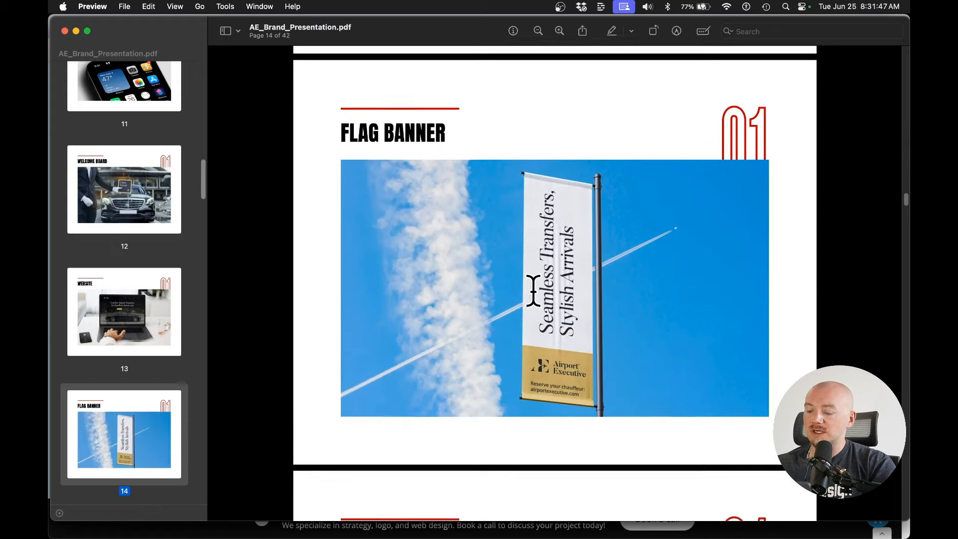
scroll(down, 3)
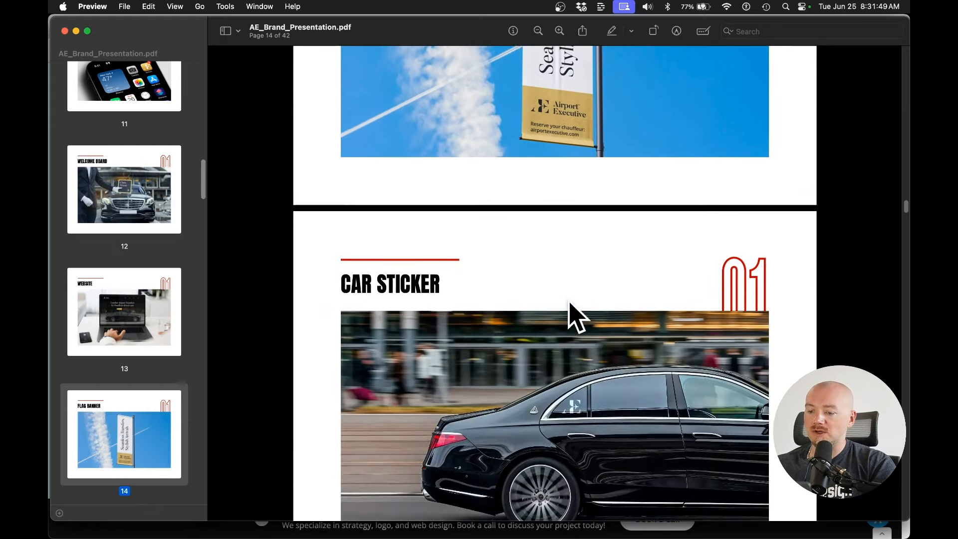
scroll(down, 3)
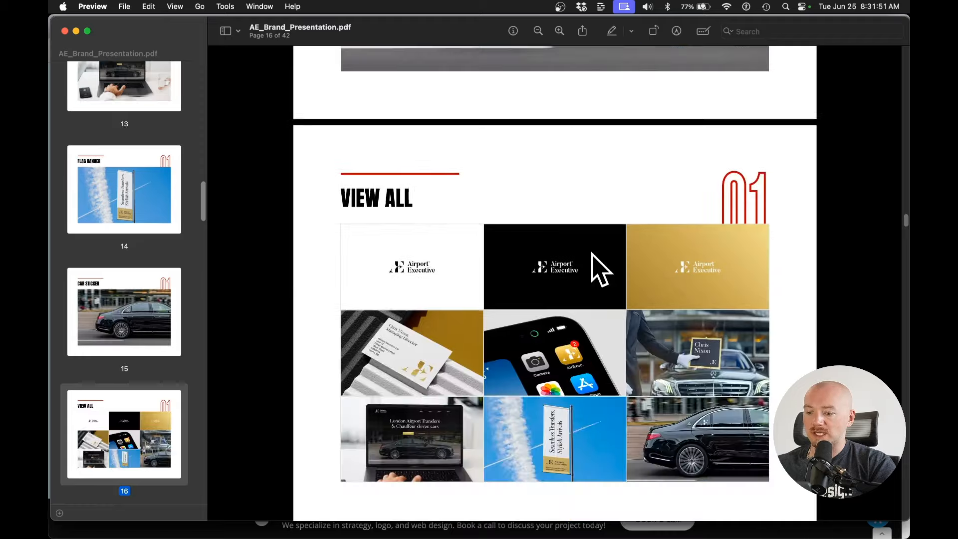
scroll(down, 3)
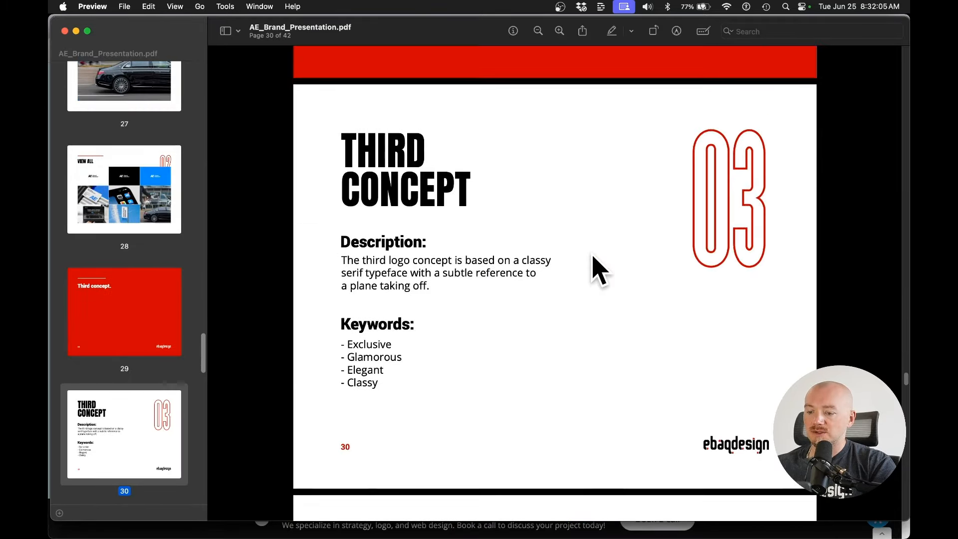
scroll(down, 3)
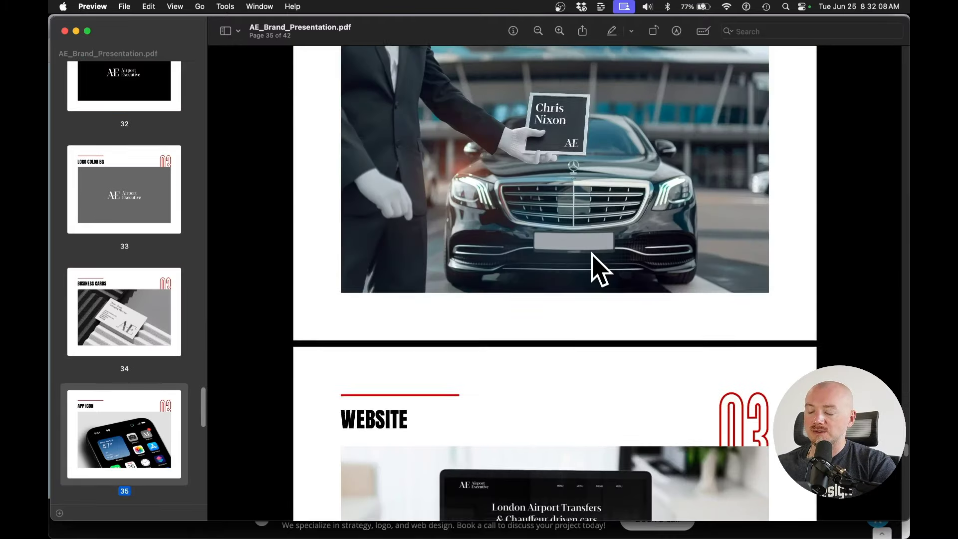
scroll(down, 3)
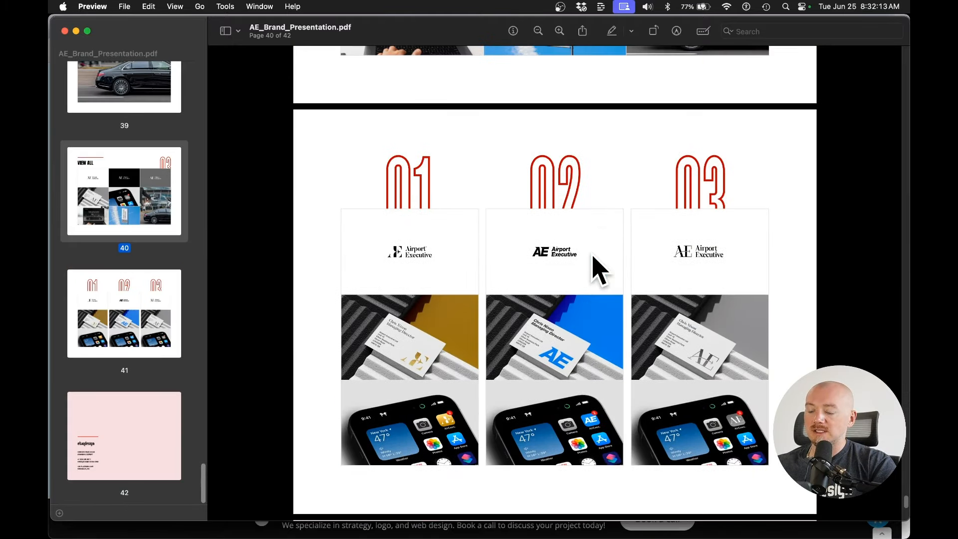
click(124, 313)
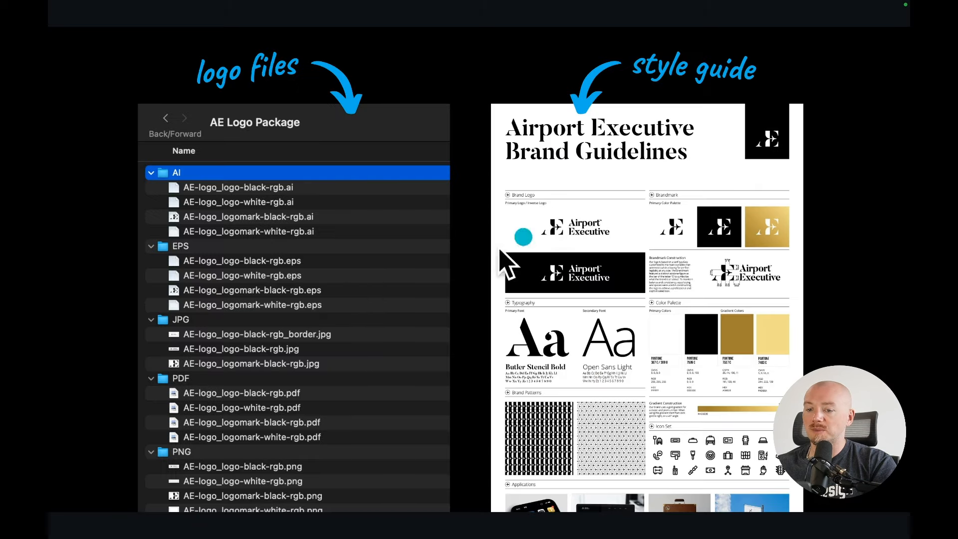
mouse_move(333, 218)
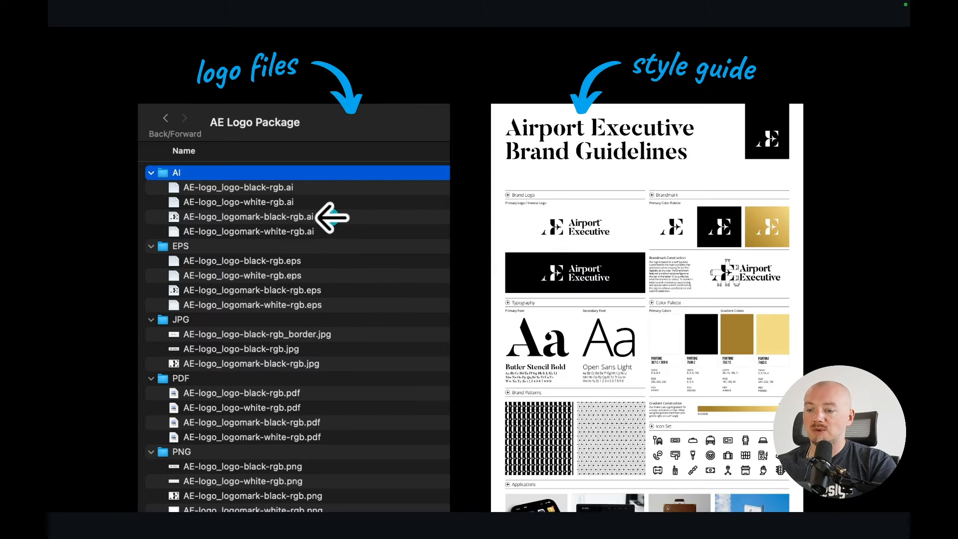